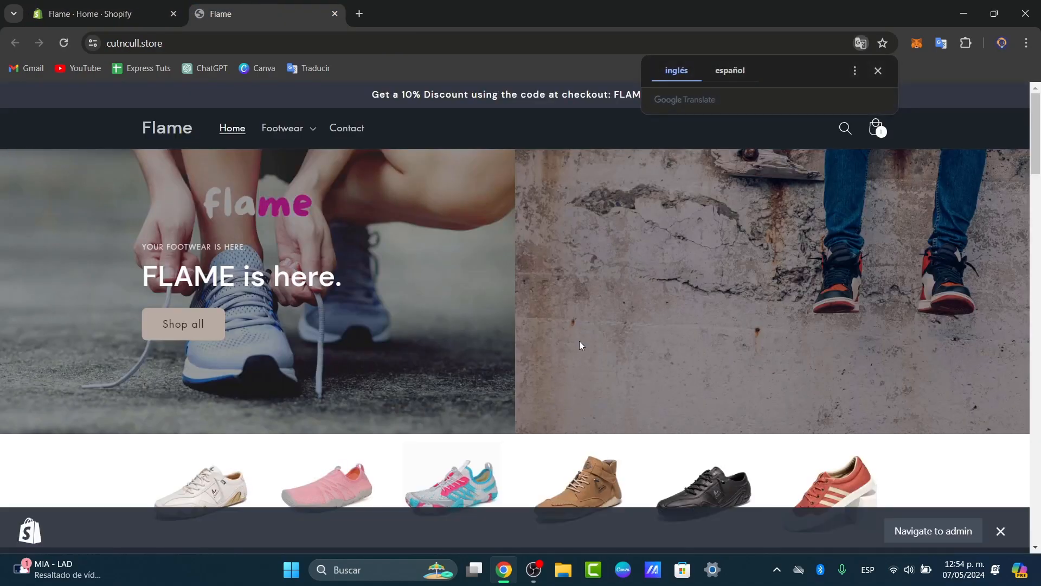
Browse the Flame storefront page before returning to the admin Home dashboard
{"action": "scroll", "scroll_direction": "down", "scroll_amount": 3}
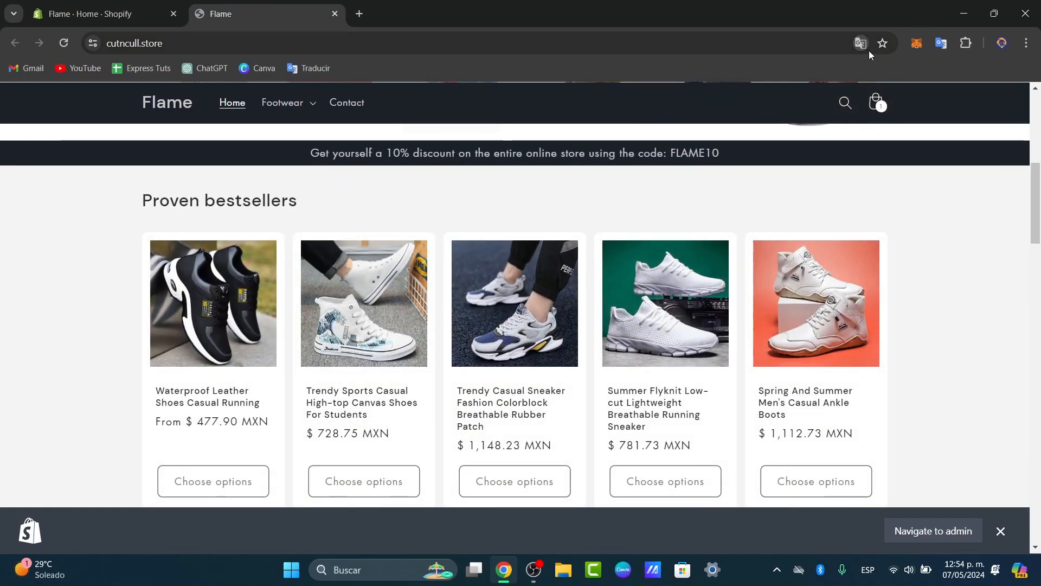
{"action": "scroll", "scroll_direction": "up", "scroll_amount": 3}
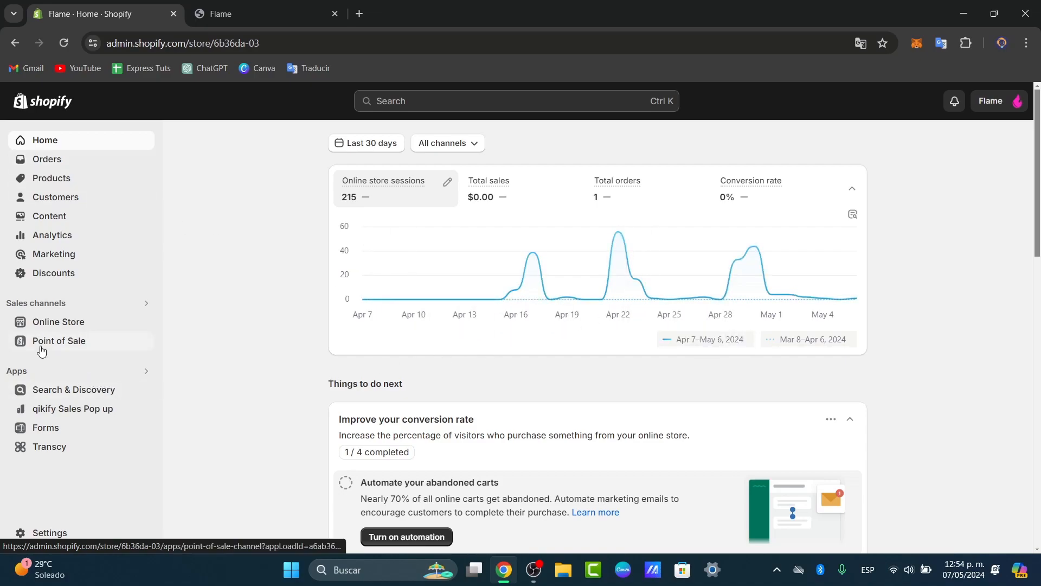
Load the Point of Sale channel from the Sales channels sidebar, searching 'po' among apps
{"action": "left_click", "coordinate": [58, 340]}
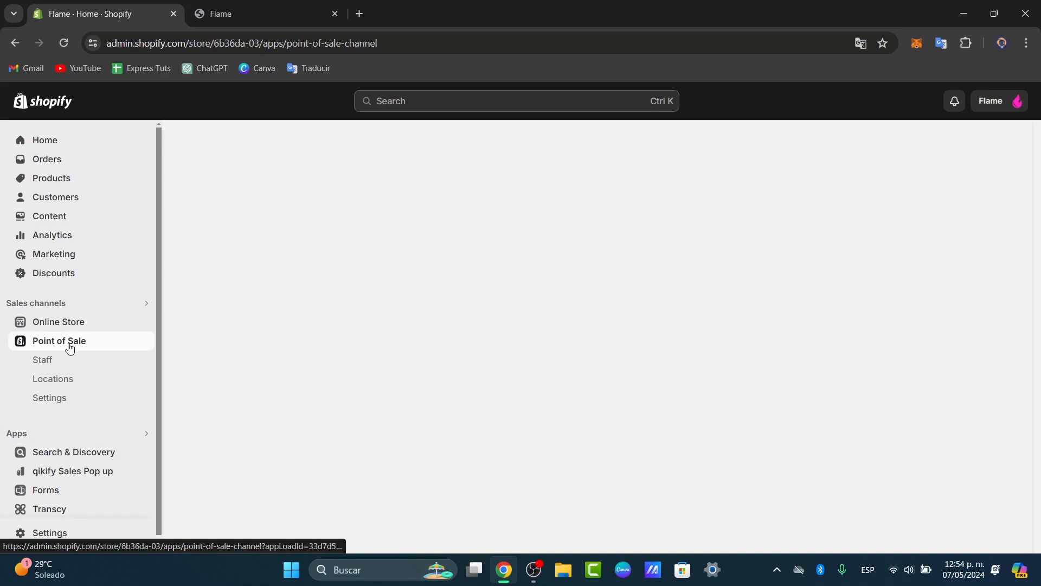
{"action": "left_click", "coordinate": [59, 340]}
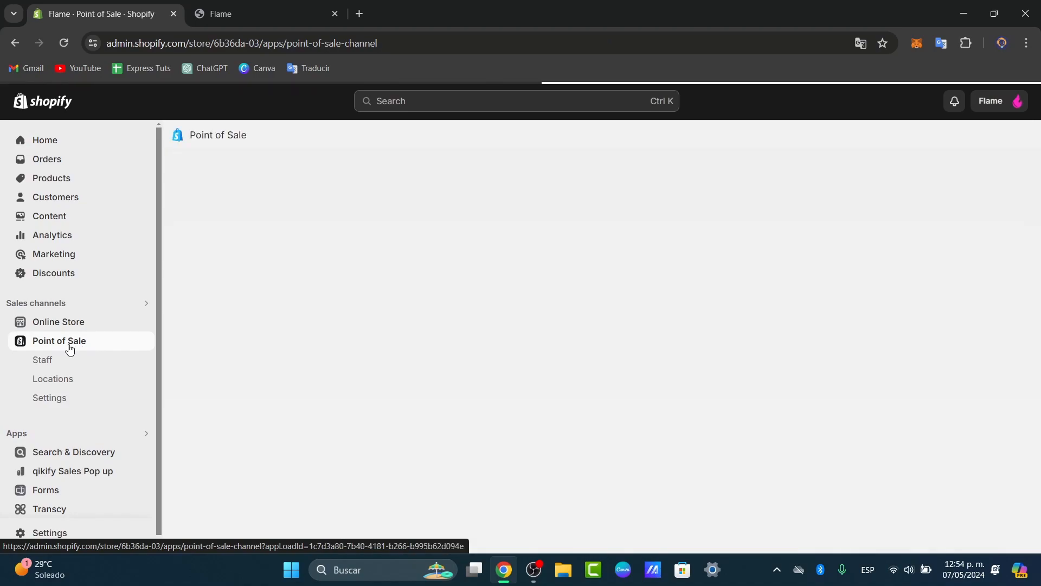
{"action": "left_click", "coordinate": [59, 340]}
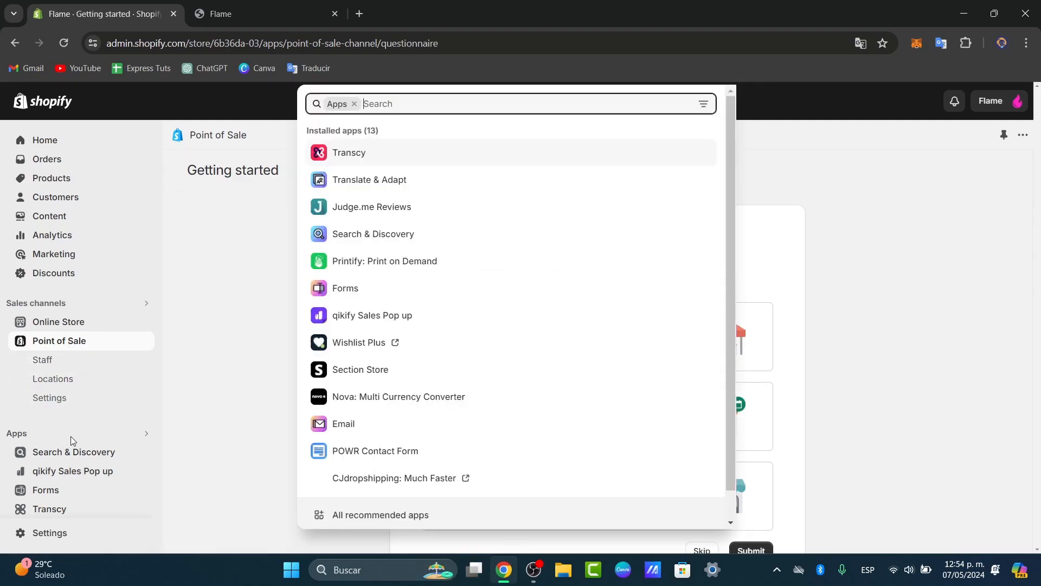
{"action": "type", "text": "po"}
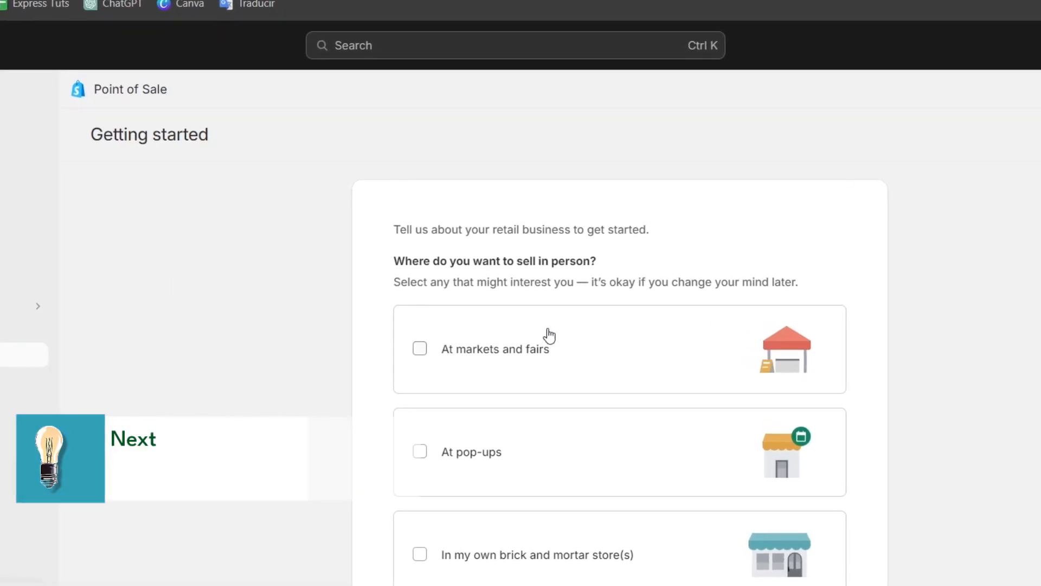
Answer 'In my own brick and mortar store(s)' and continue to the next question
{"action": "scroll", "scroll_direction": "down", "scroll_amount": 3}
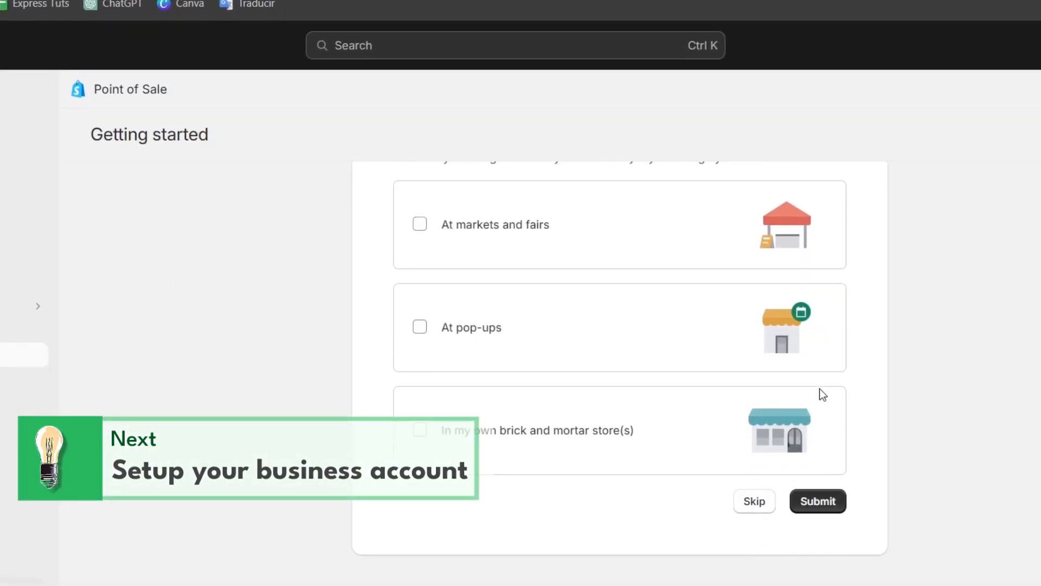
{"action": "mouse_move", "coordinate": [617, 500]}
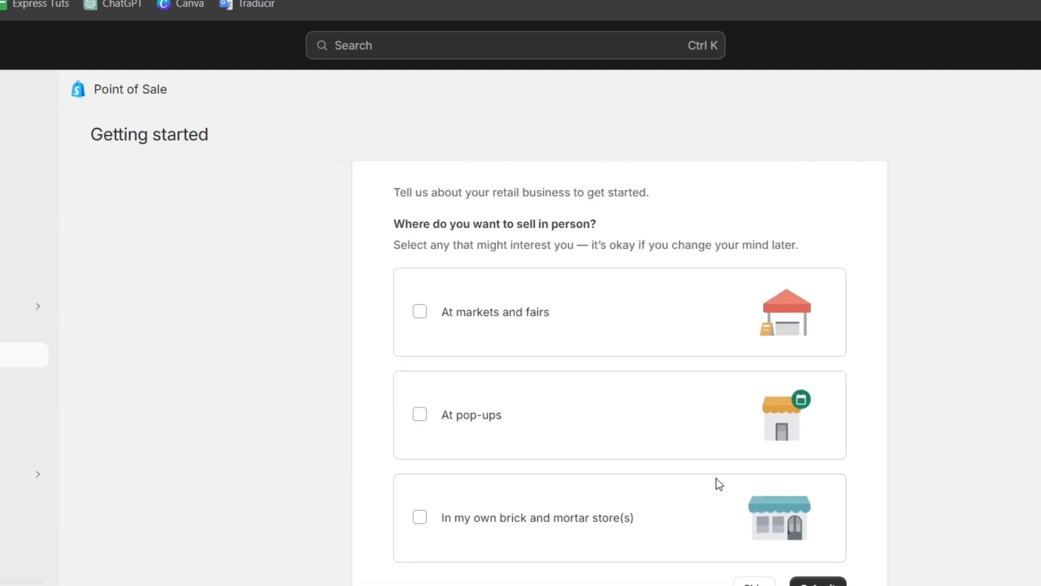
{"action": "left_click", "coordinate": [418, 517]}
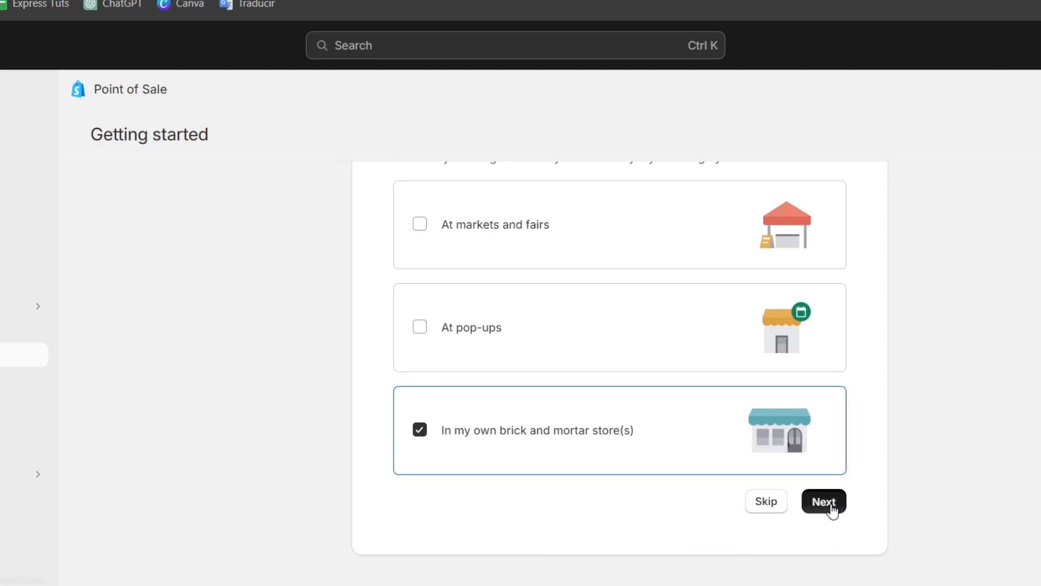
{"action": "left_click", "coordinate": [823, 501]}
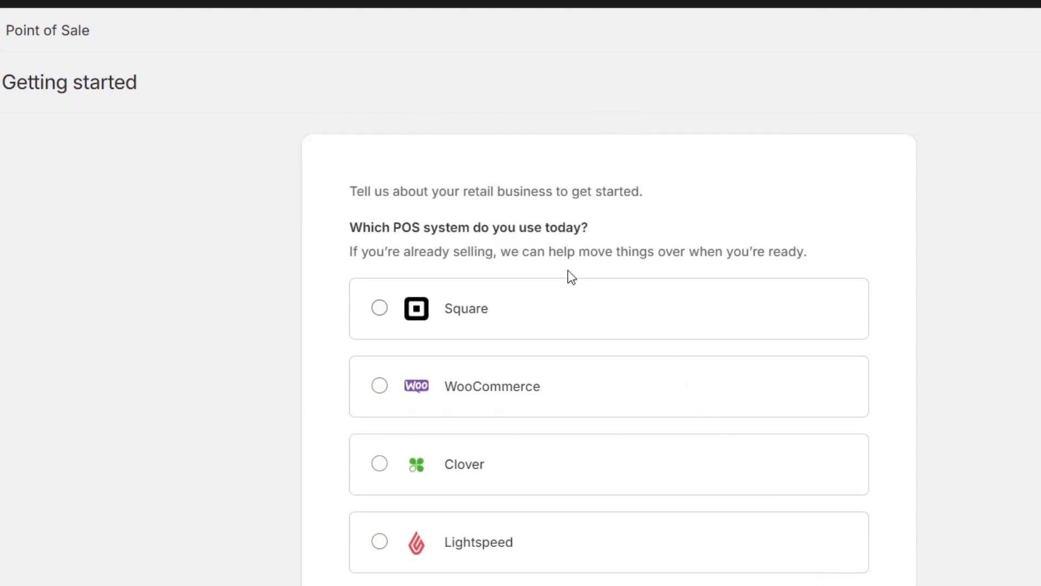
Choose selling in person without a POS system on the POS system question
{"action": "left_click_drag", "start_coordinate": [392, 227], "coordinate": [519, 227]}
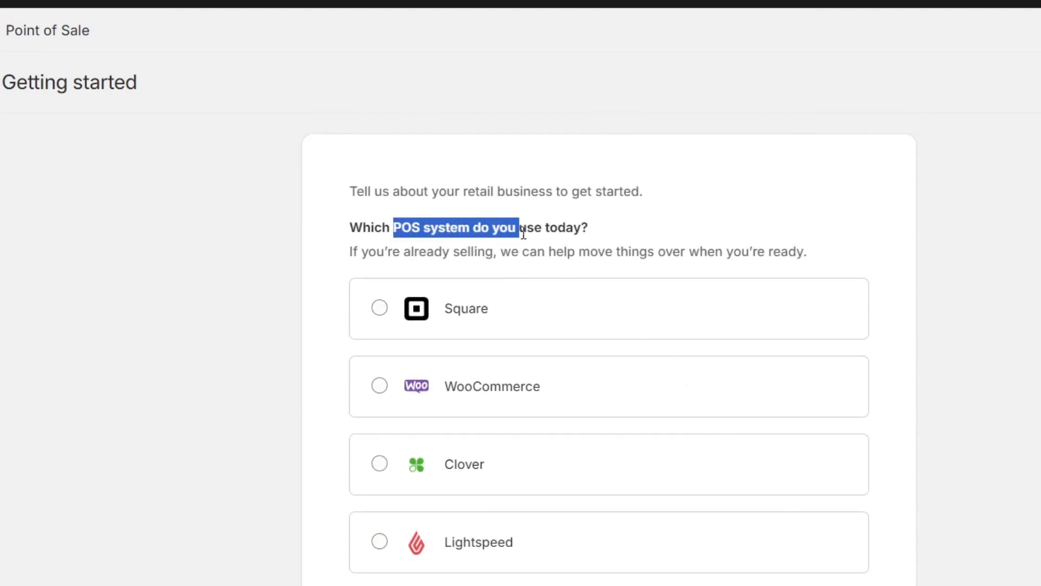
{"action": "scroll", "scroll_direction": "down", "scroll_amount": 3}
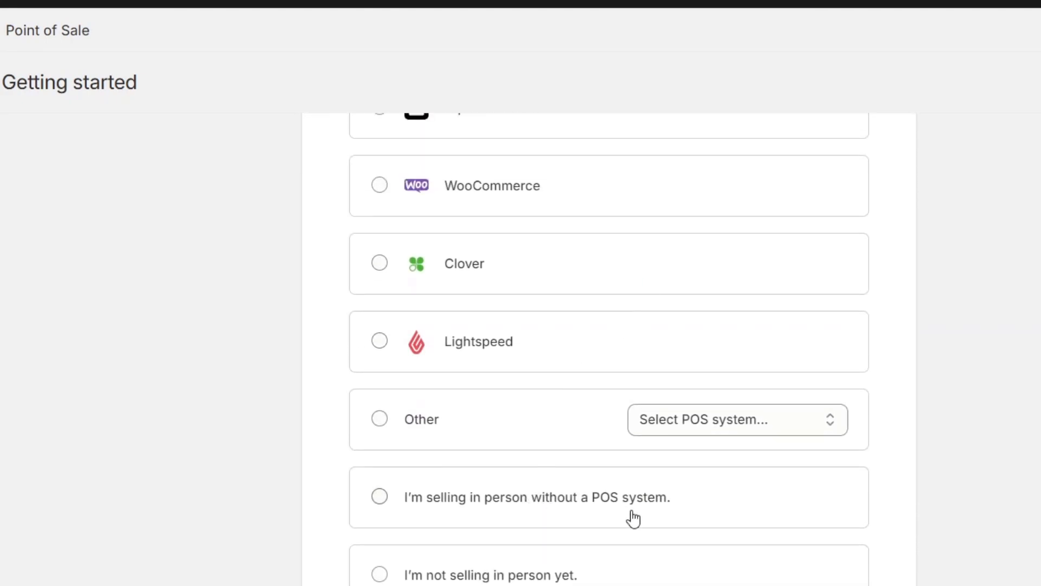
{"action": "left_click", "coordinate": [380, 496]}
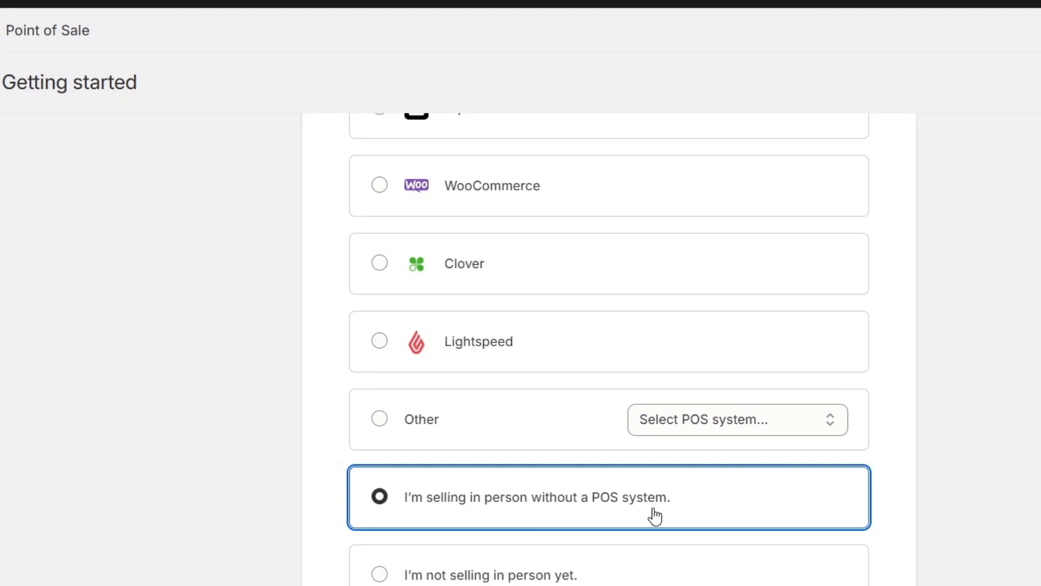
{"action": "mouse_move", "coordinate": [664, 515]}
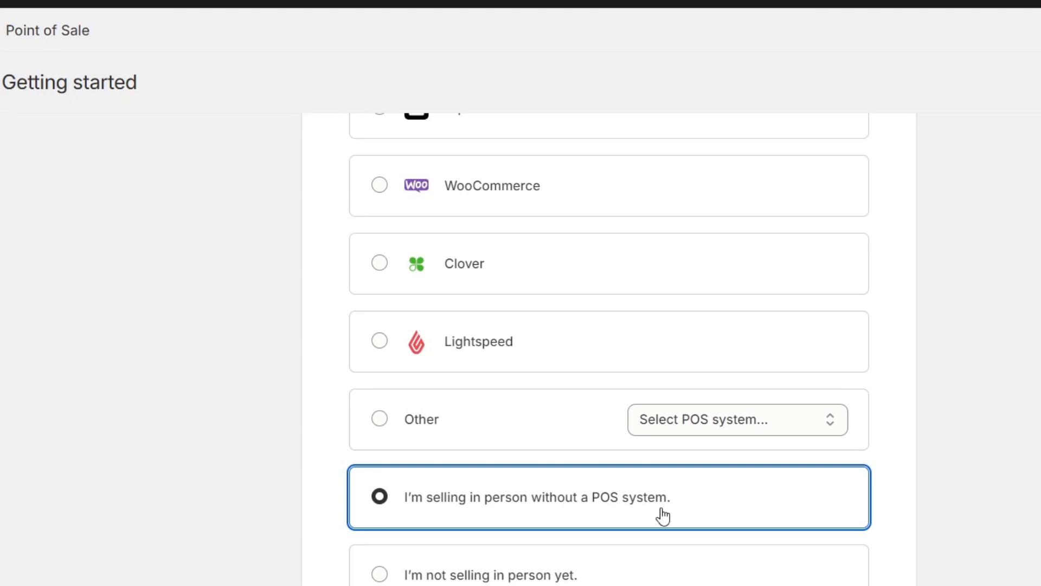
{"action": "mouse_move", "coordinate": [661, 510]}
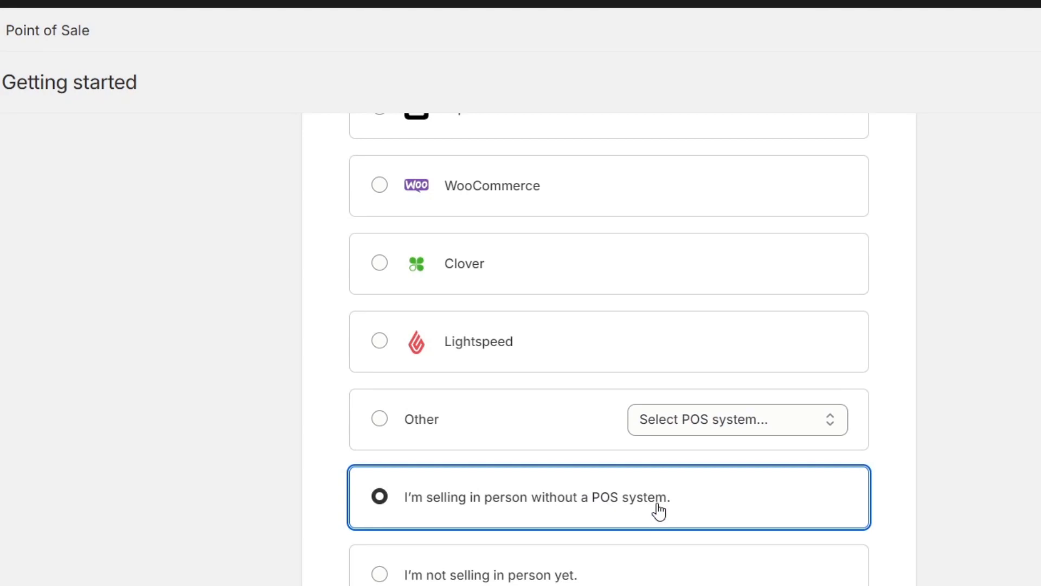
{"action": "mouse_move", "coordinate": [815, 520]}
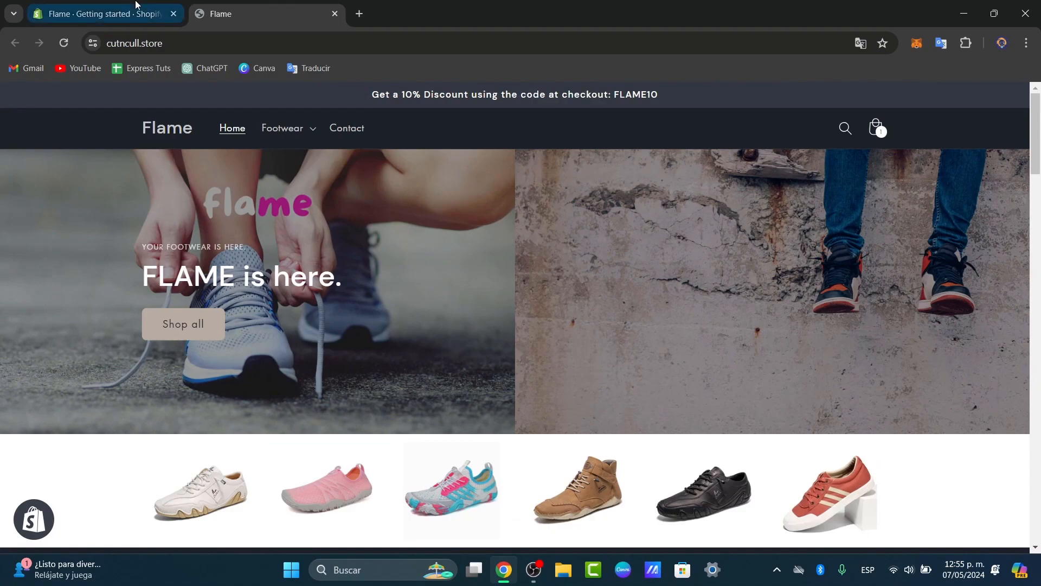
Change the answer to 'I'm not selling in person yet.' and submit the questionnaire
{"action": "left_click", "coordinate": [103, 13]}
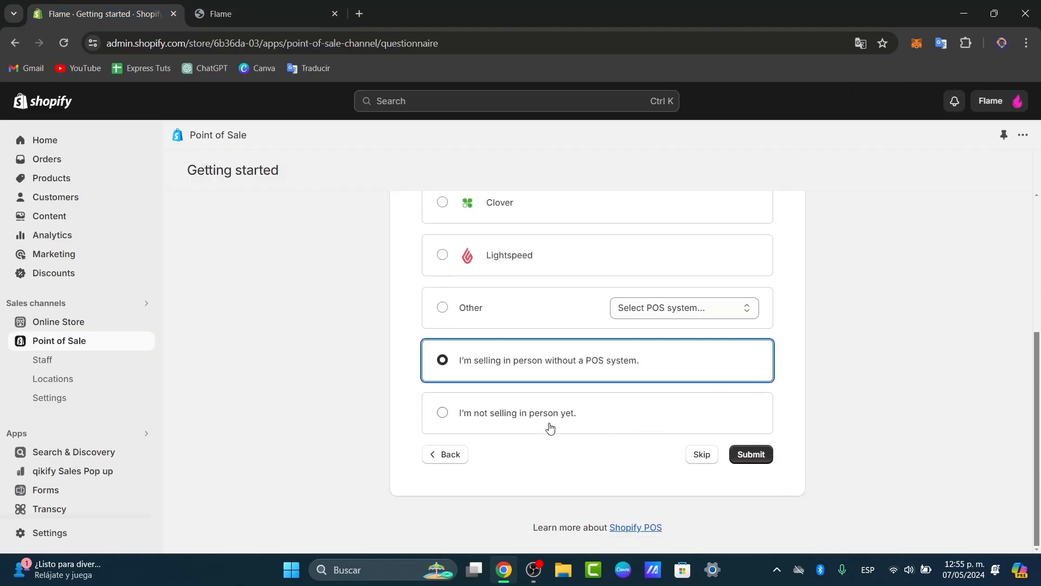
{"action": "left_click", "coordinate": [443, 413]}
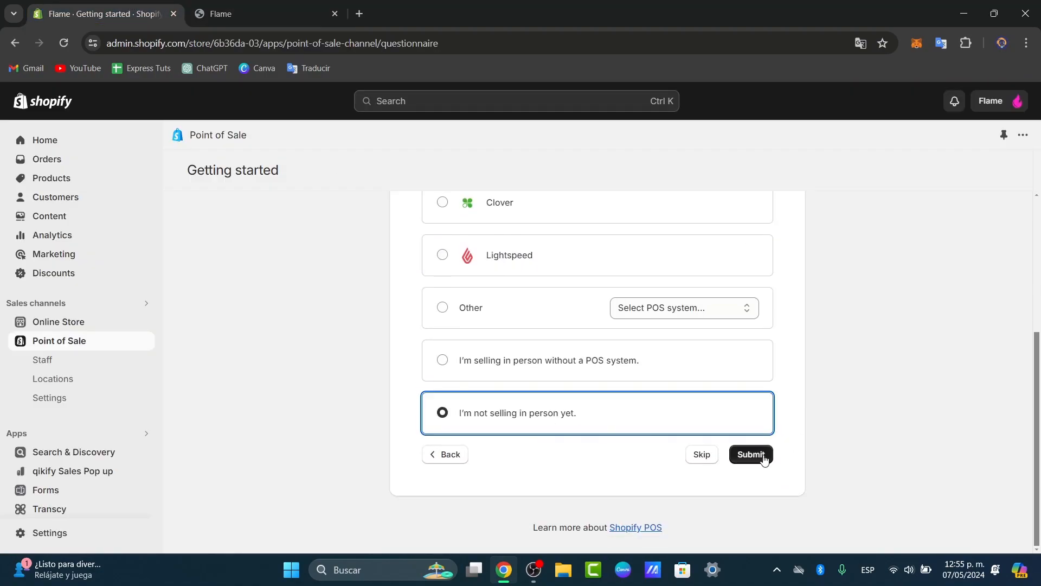
{"action": "left_click", "coordinate": [750, 455]}
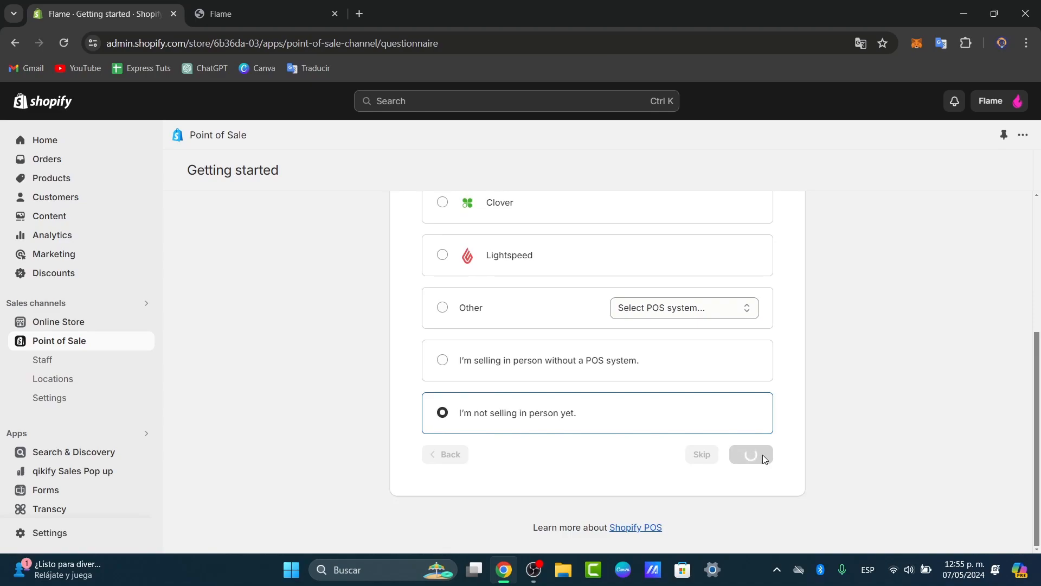
{"action": "left_click", "coordinate": [749, 454]}
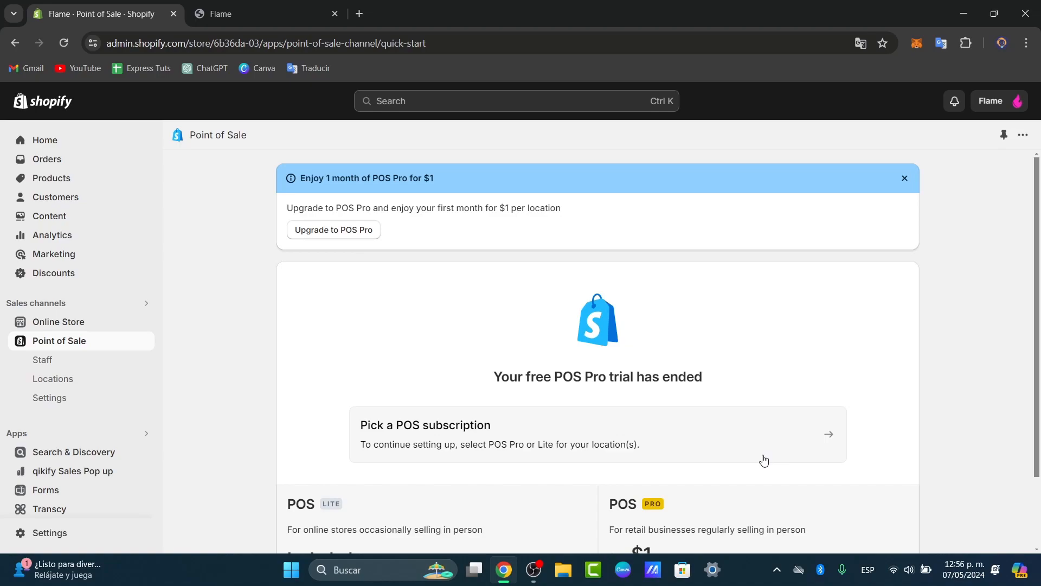
Choose 'Pick a POS subscription' to reach the Manage subscriptions page
{"action": "scroll", "scroll_direction": "down", "scroll_amount": 3}
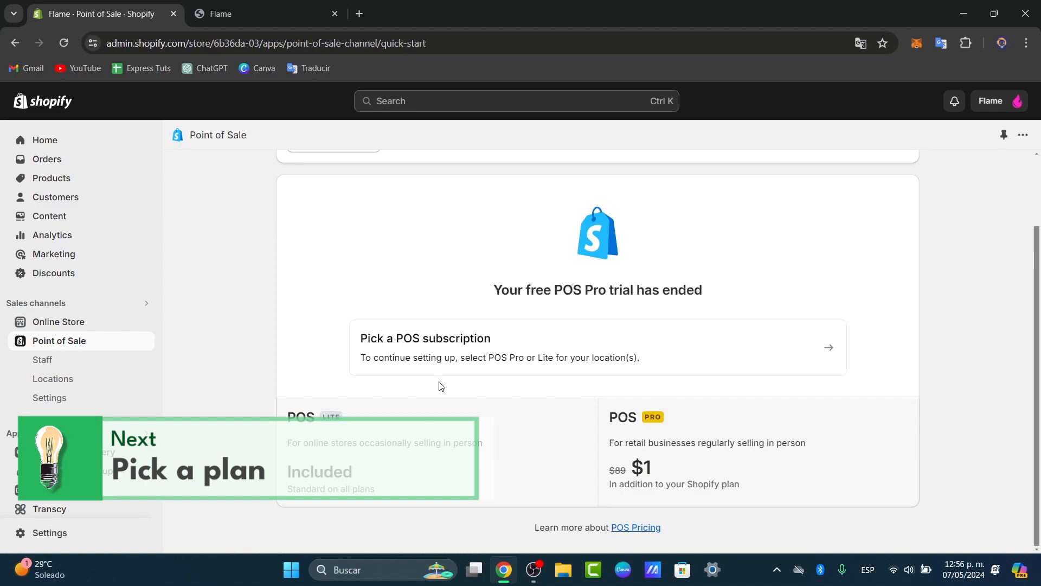
{"action": "left_click", "coordinate": [596, 348]}
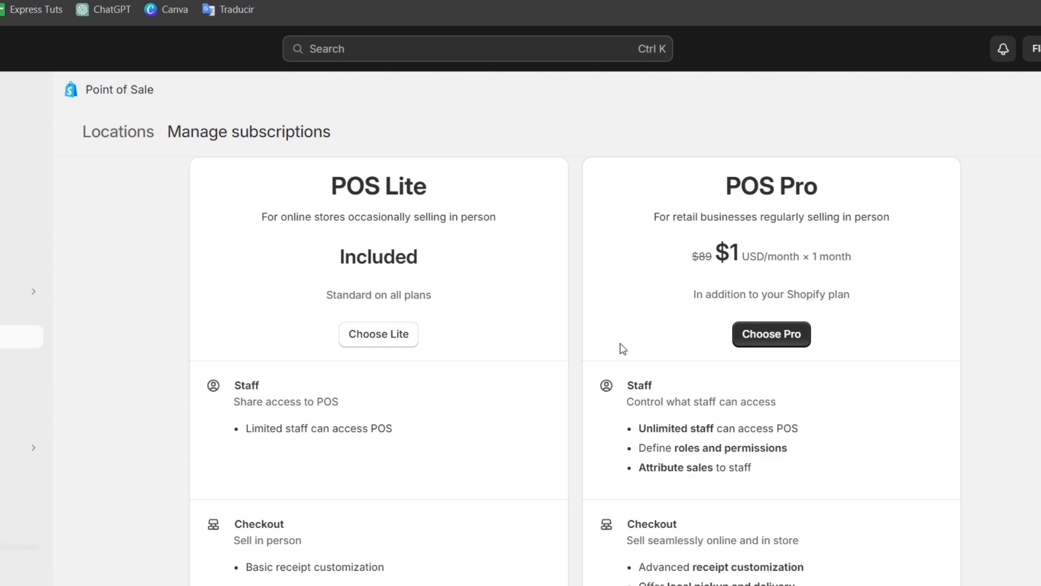
Review the Lite vs Pro feature table, including the Total sales summary row
{"action": "scroll", "scroll_direction": "down", "scroll_amount": 3}
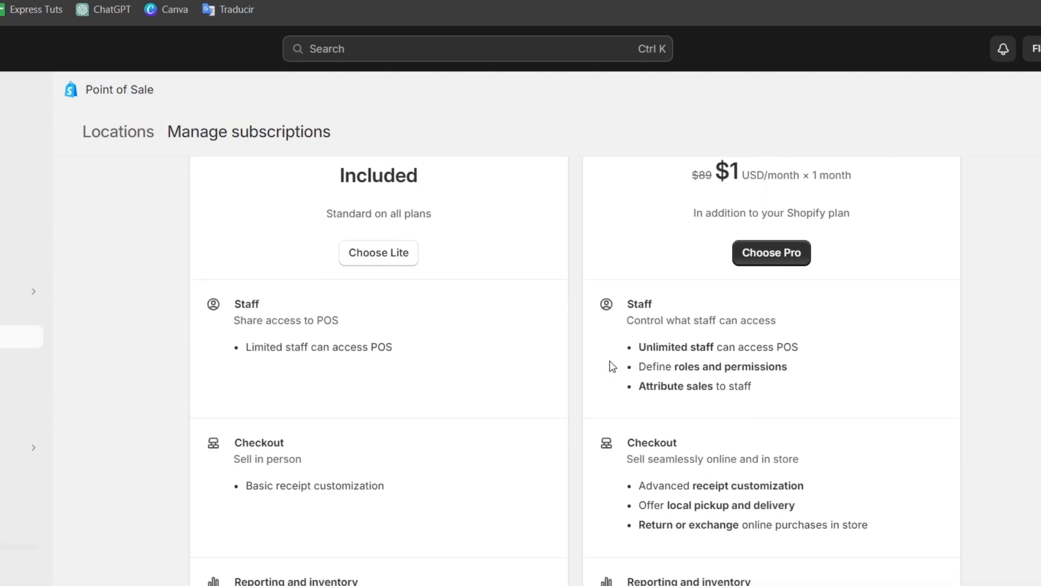
{"action": "scroll", "scroll_direction": "down", "scroll_amount": 3}
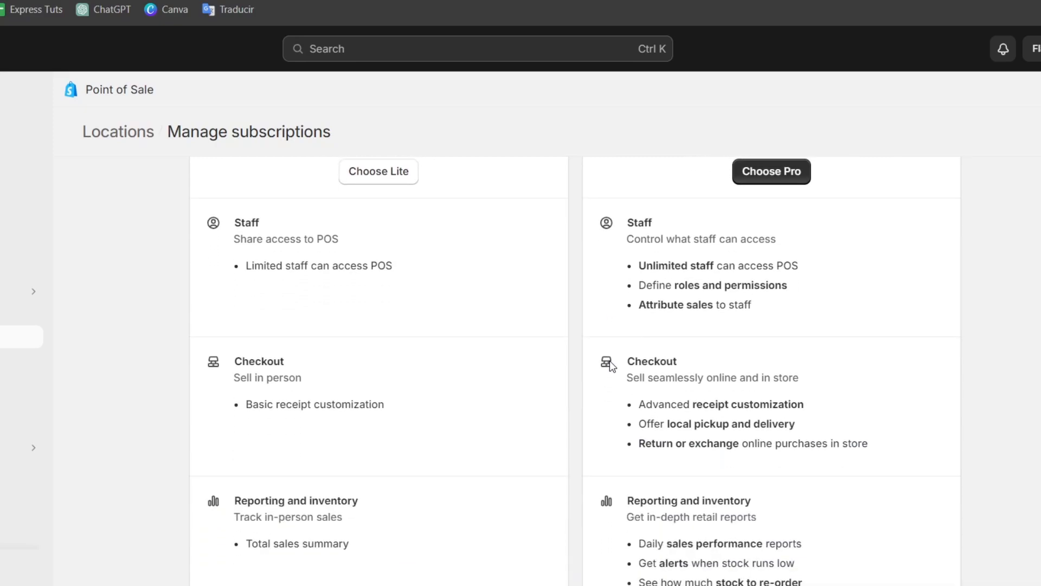
{"action": "double_click", "coordinate": [278, 377]}
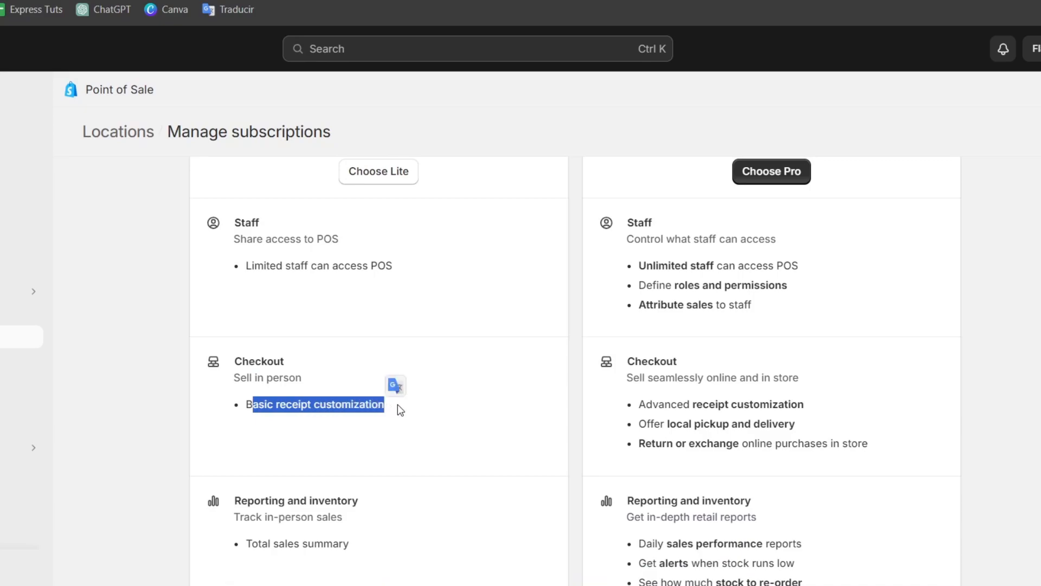
{"action": "scroll", "scroll_direction": "down", "scroll_amount": 3}
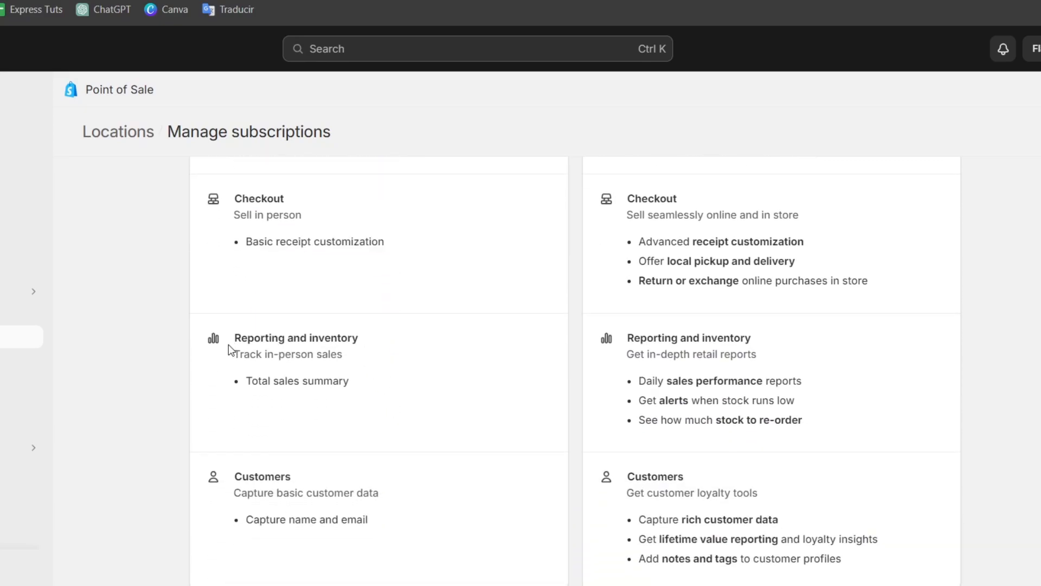
{"action": "double_click", "coordinate": [297, 380]}
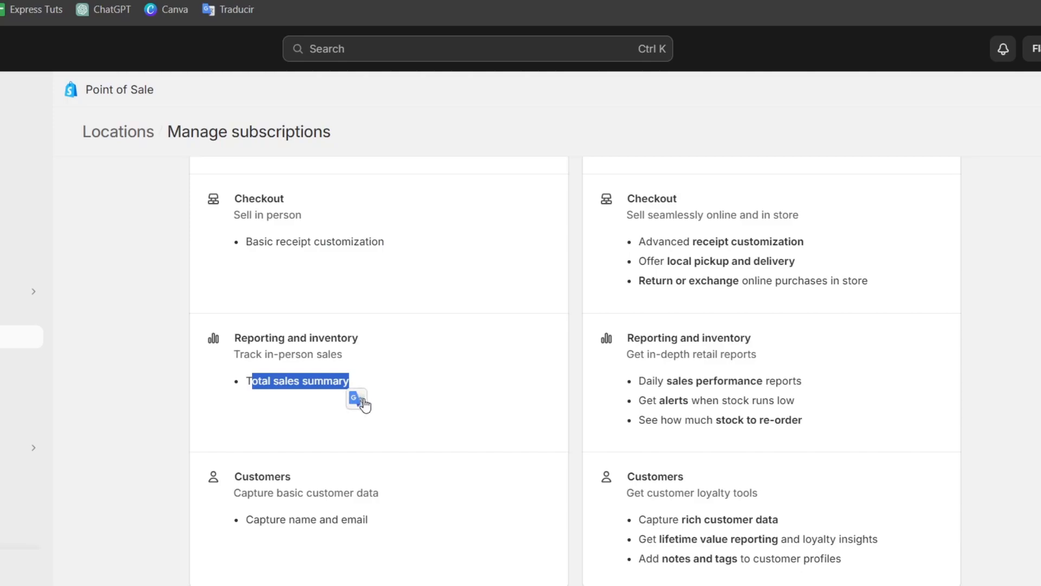
{"action": "scroll", "scroll_direction": "down", "scroll_amount": 3}
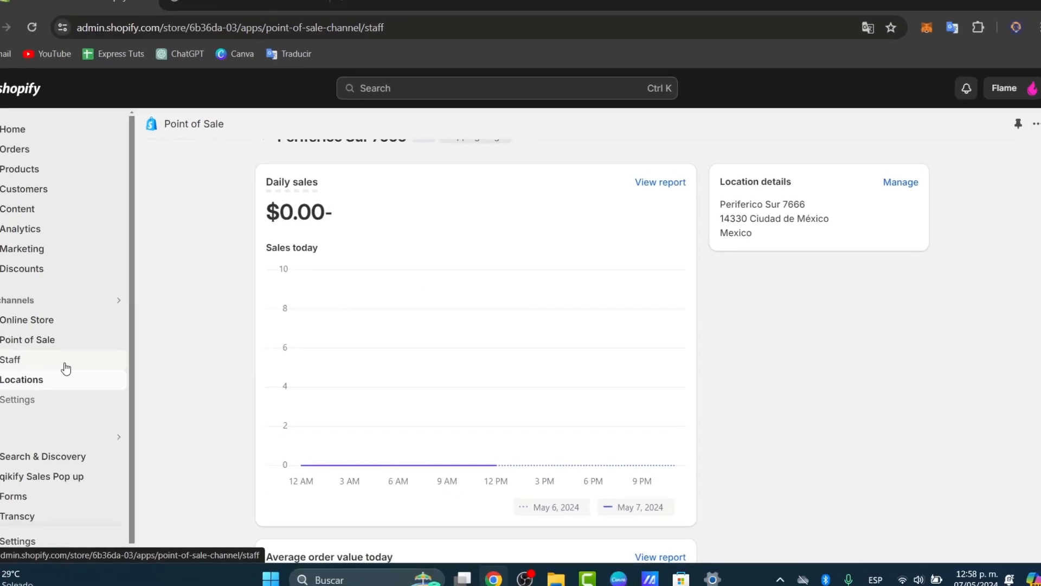
View the POS Staff page's Pro upsell, then return to the quick start guide
{"action": "left_click", "coordinate": [10, 359]}
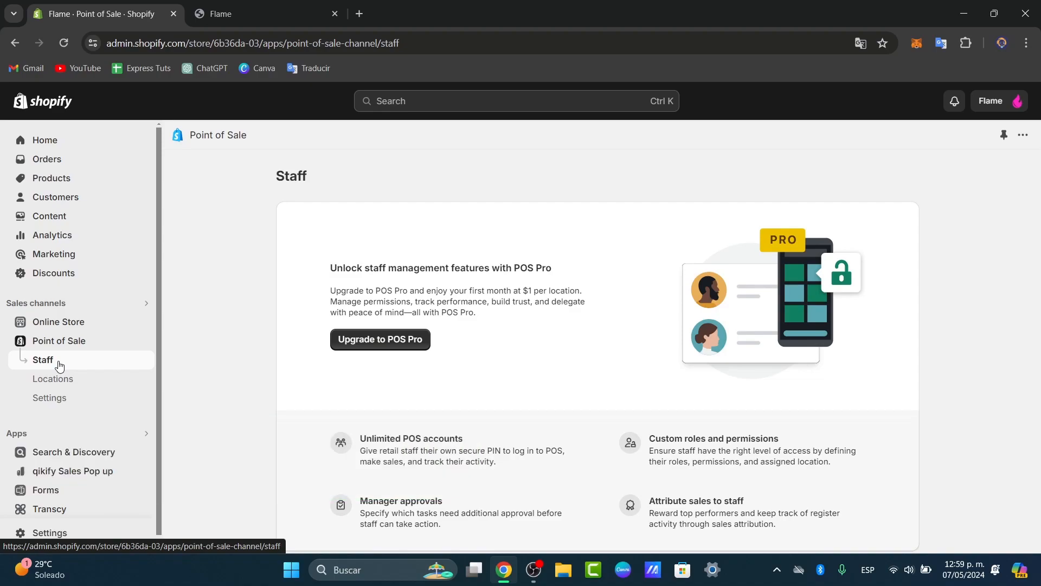
{"action": "scroll", "scroll_direction": "down", "scroll_amount": 3}
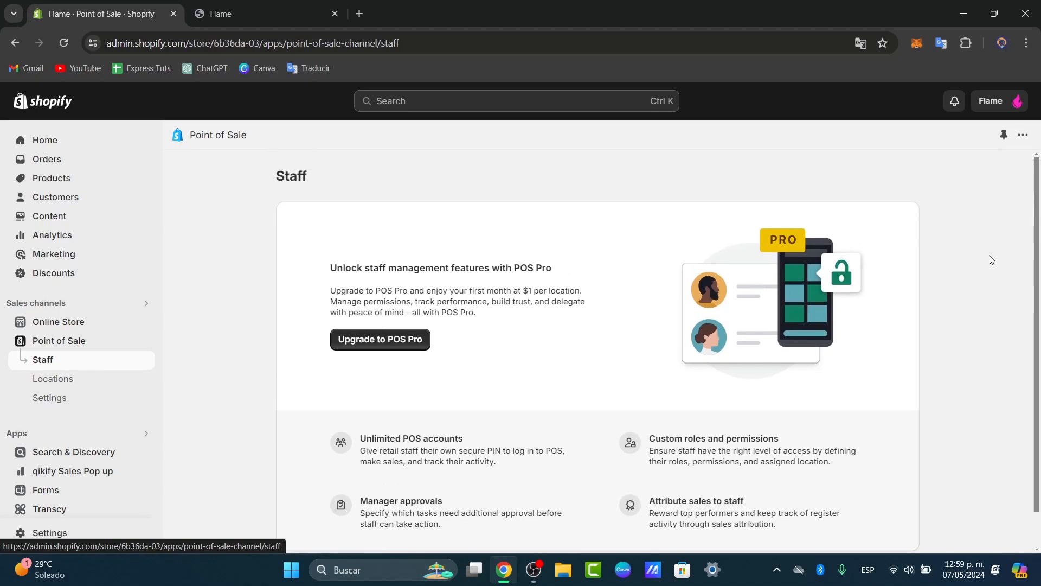
{"action": "left_click", "coordinate": [59, 341]}
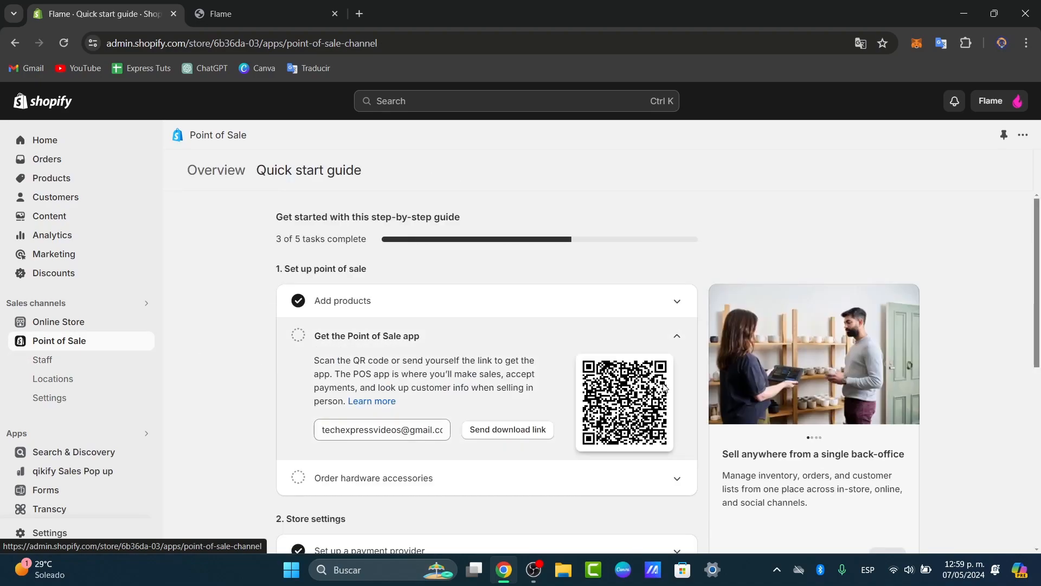
Expand the Add products task, start adding a product, then come back to the guide
{"action": "left_click", "coordinate": [341, 301]}
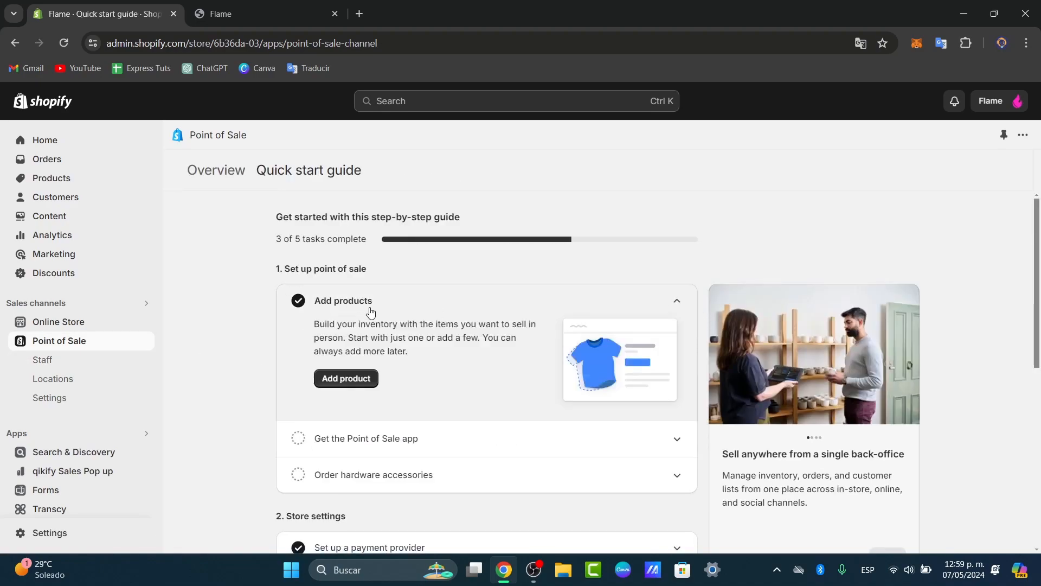
{"action": "left_click", "coordinate": [345, 378]}
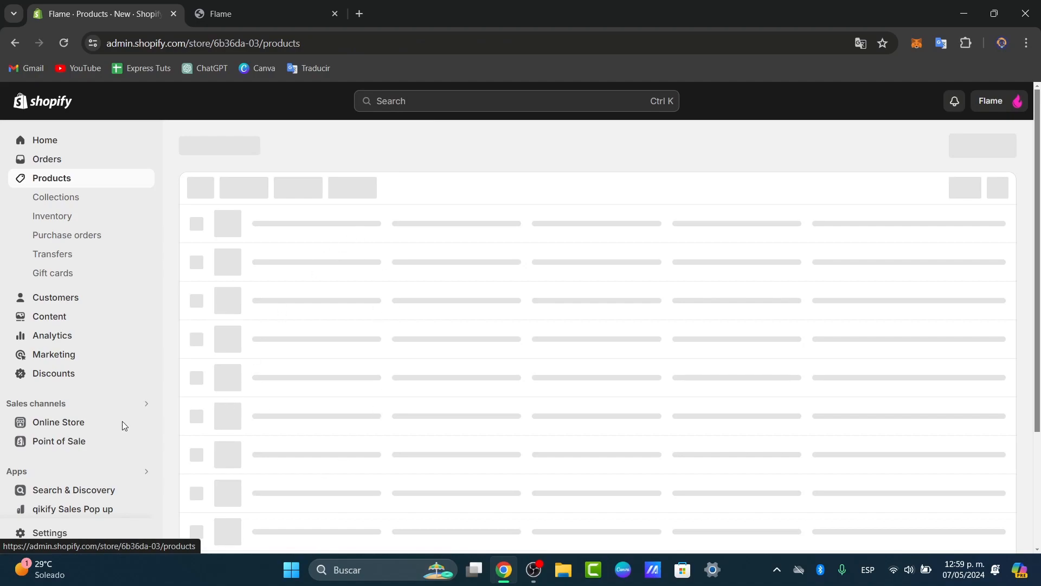
{"action": "left_click", "coordinate": [58, 442]}
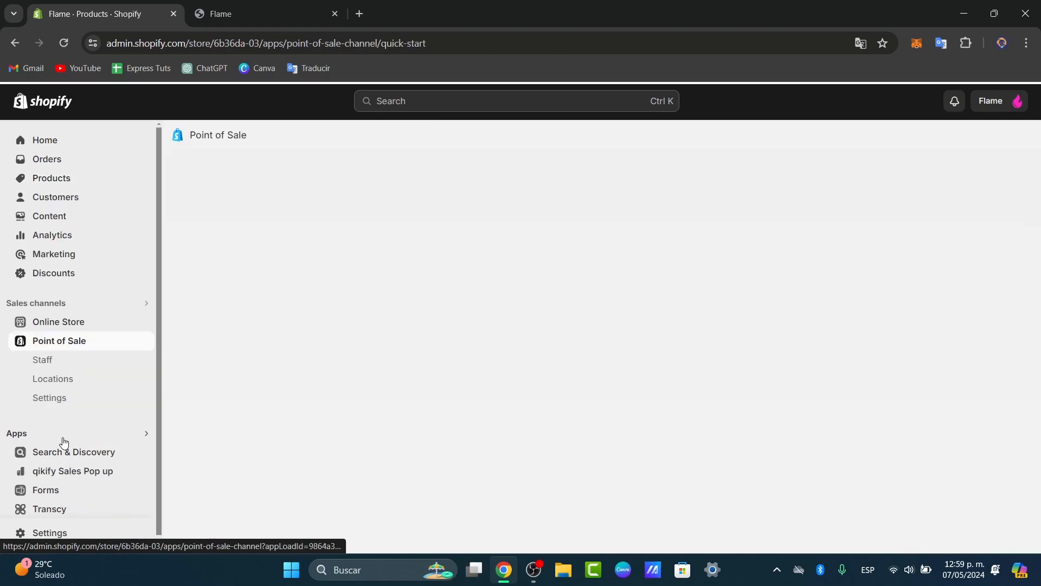
{"action": "left_click", "coordinate": [59, 339]}
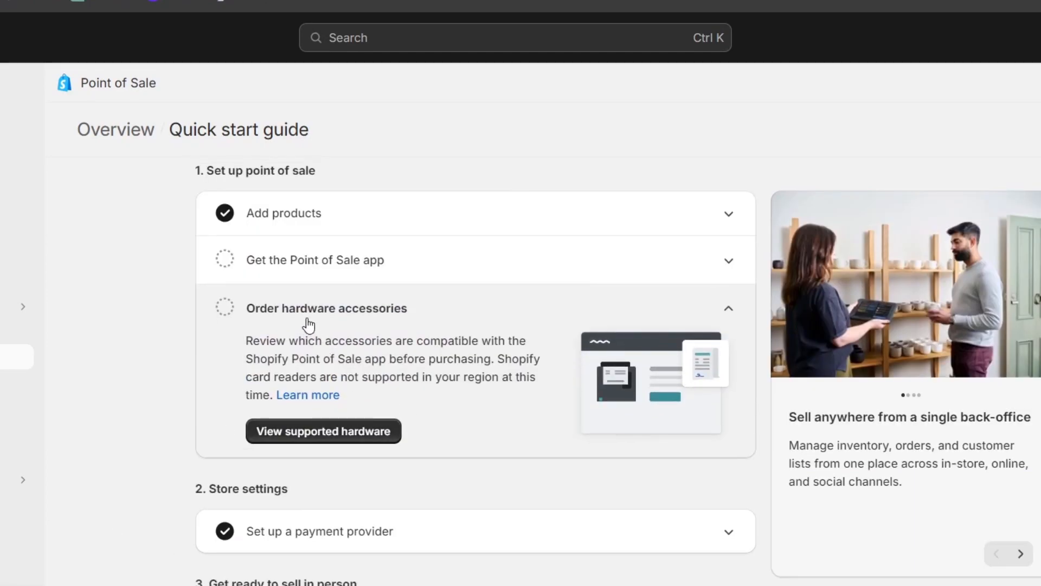
Review the compatible POS hardware tables and the POS Terminal card reader details
{"action": "left_click", "coordinate": [325, 308]}
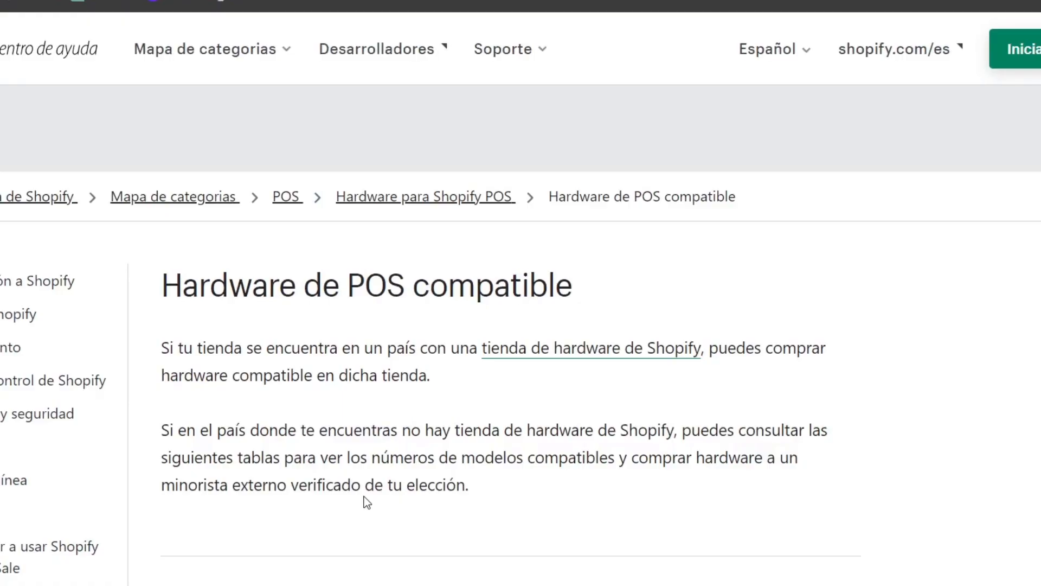
{"action": "scroll", "scroll_direction": "down", "scroll_amount": 3}
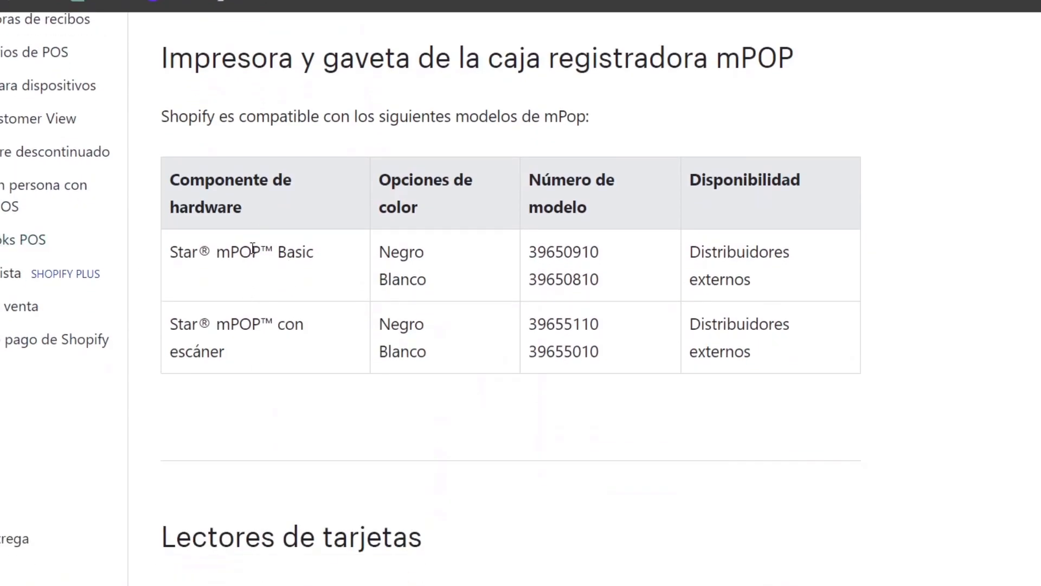
{"action": "scroll", "scroll_direction": "down", "scroll_amount": 3}
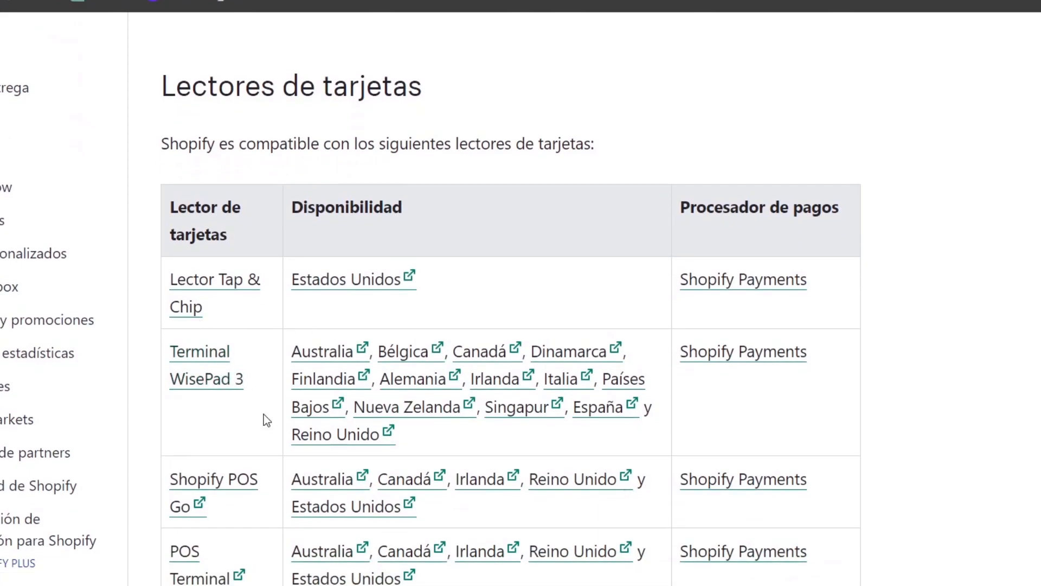
{"action": "scroll", "scroll_direction": "down", "scroll_amount": 3}
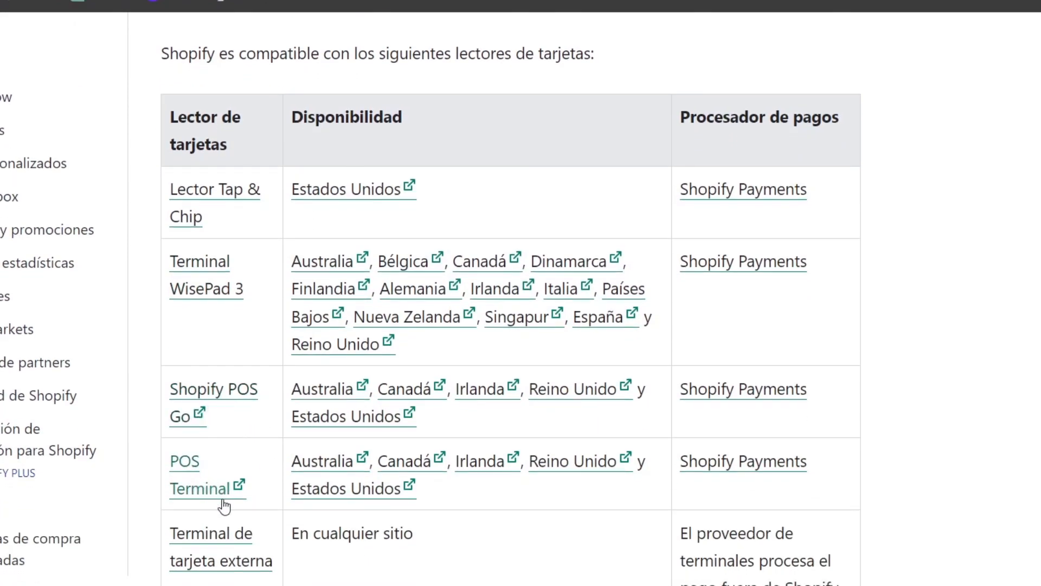
{"action": "left_click", "coordinate": [214, 389]}
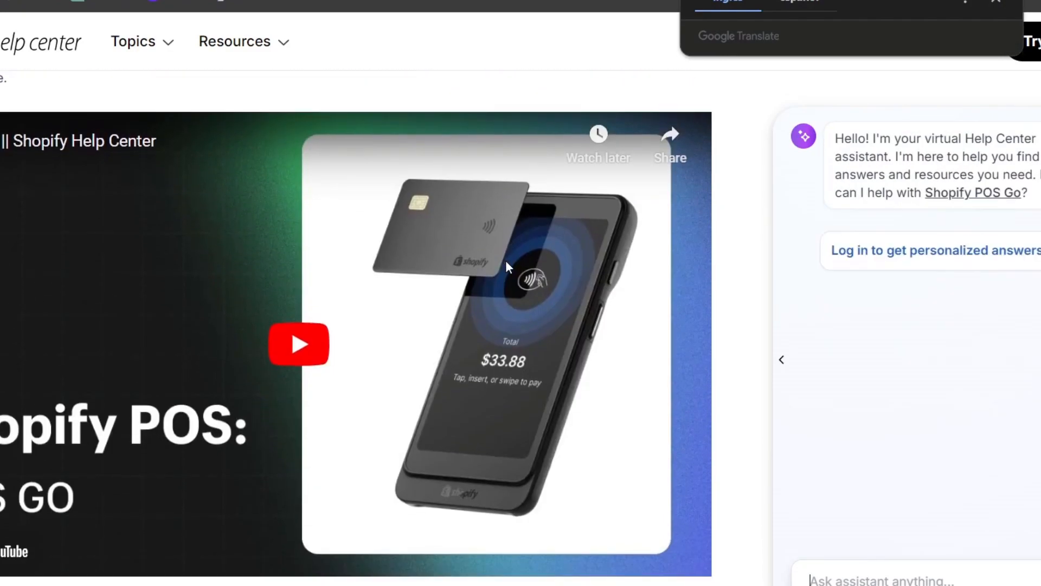
{"action": "scroll", "scroll_direction": "down", "scroll_amount": 3}
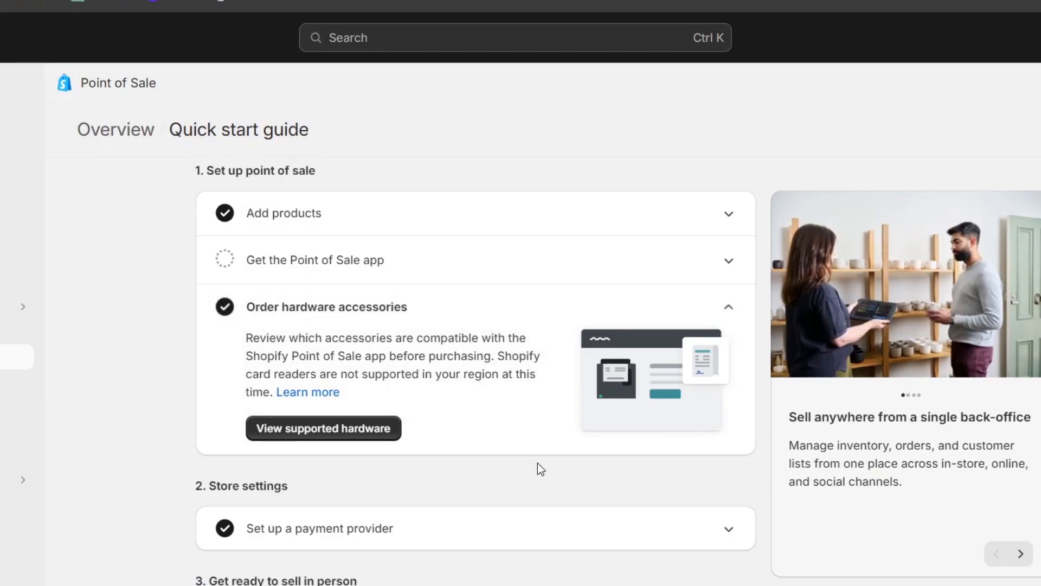
Expand the Set up a payment provider task and go to Payments settings
{"action": "scroll", "scroll_direction": "down", "scroll_amount": 3}
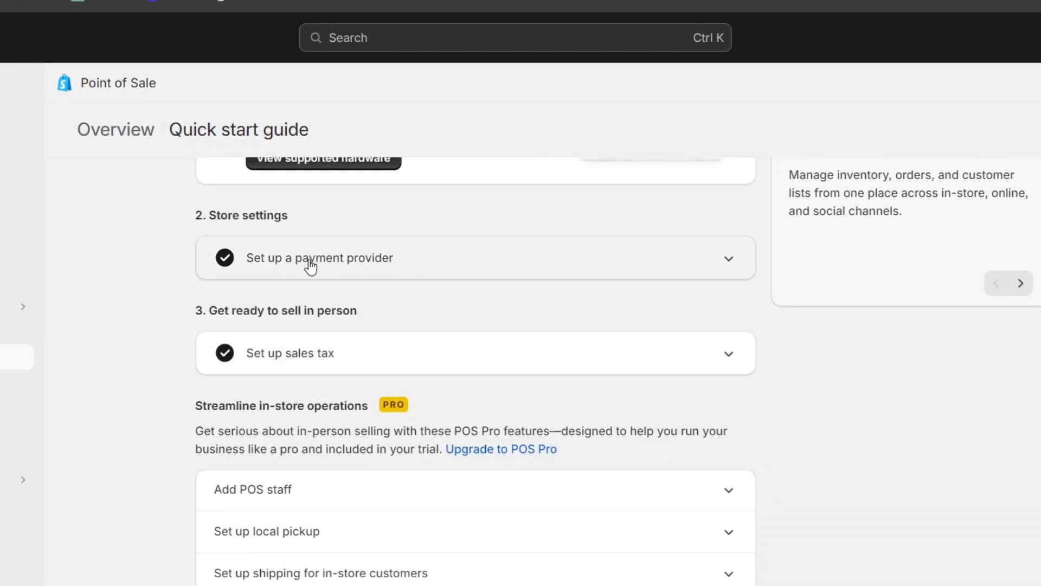
{"action": "left_click", "coordinate": [318, 258]}
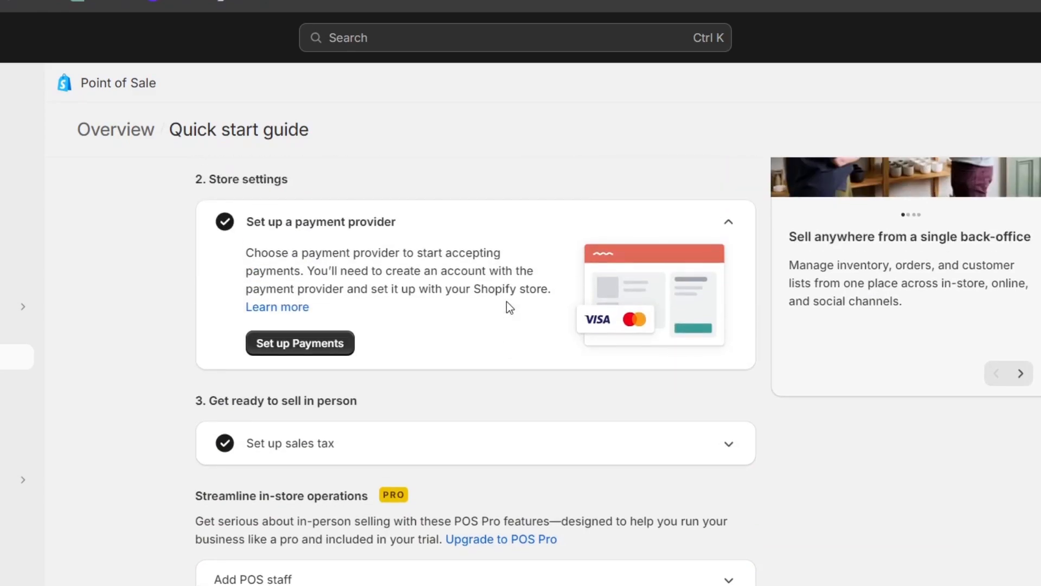
{"action": "left_click", "coordinate": [299, 344]}
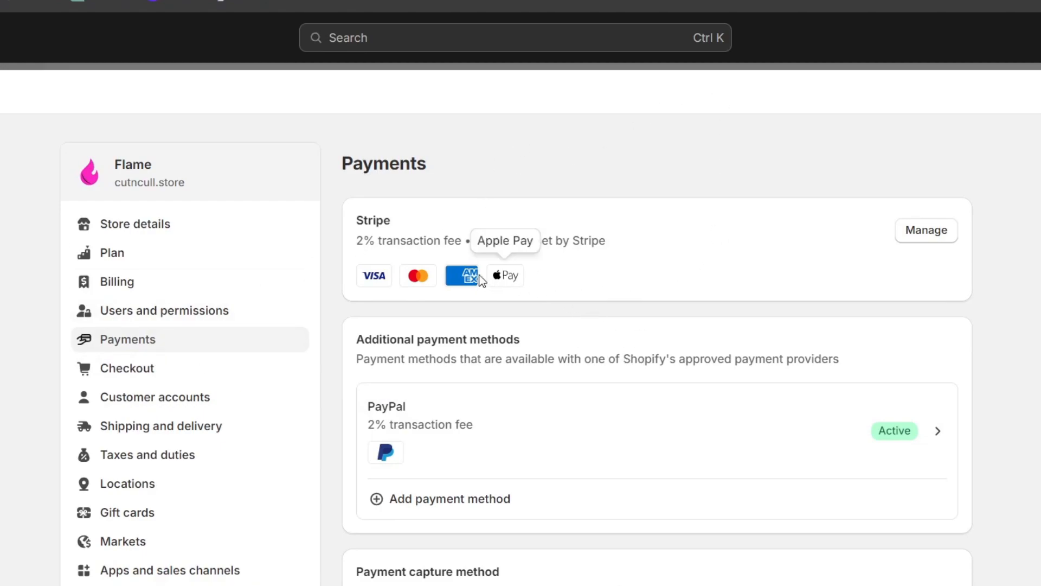
{"action": "mouse_move", "coordinate": [424, 431]}
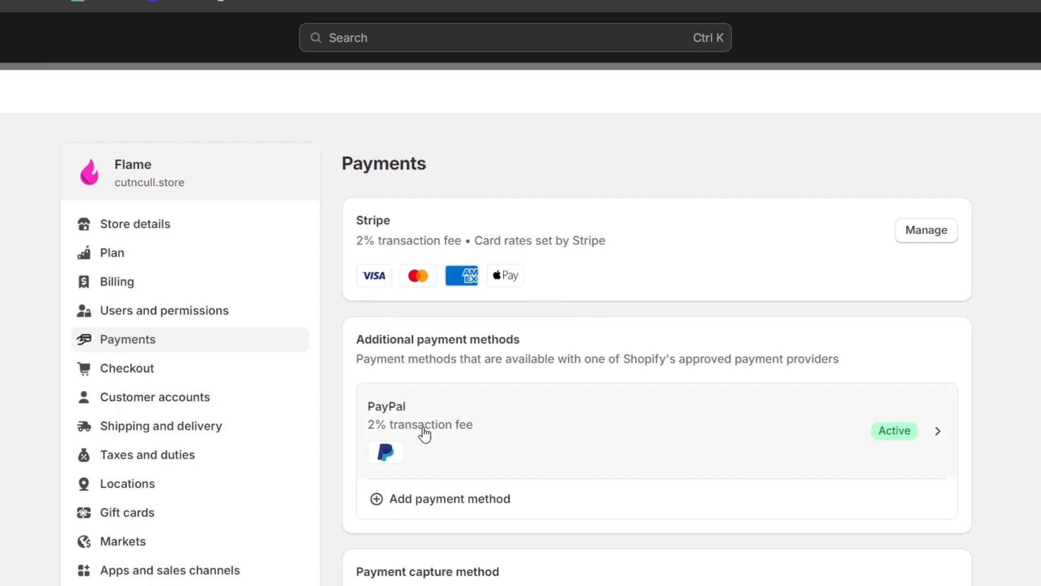
View the PayPal payment method details before returning to the quick start guide
{"action": "left_click", "coordinate": [450, 499]}
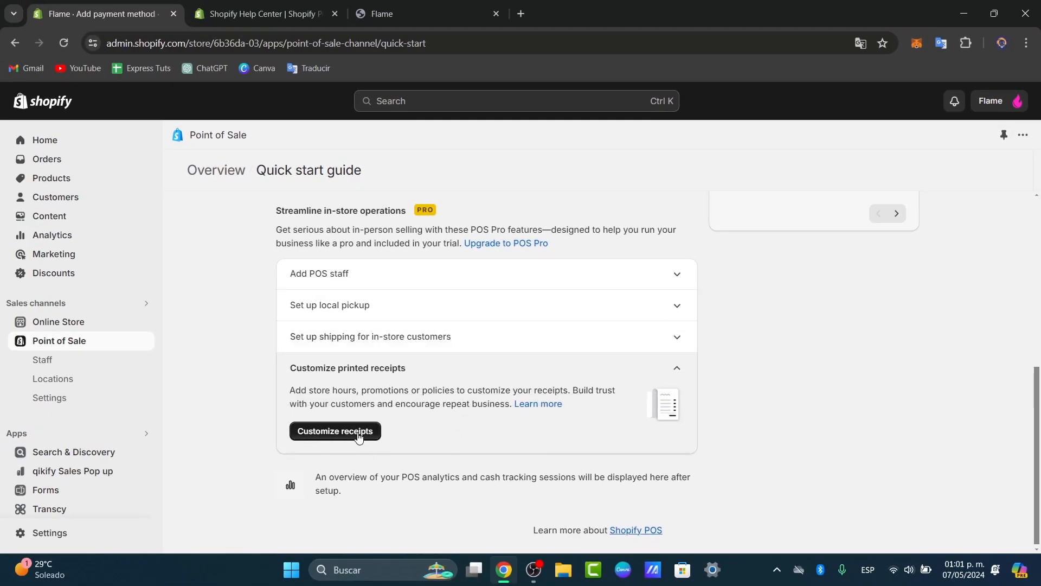
Scroll to the top of the quick start guide showing 4 of 5 tasks complete
{"action": "scroll", "scroll_direction": "up", "scroll_amount": 3}
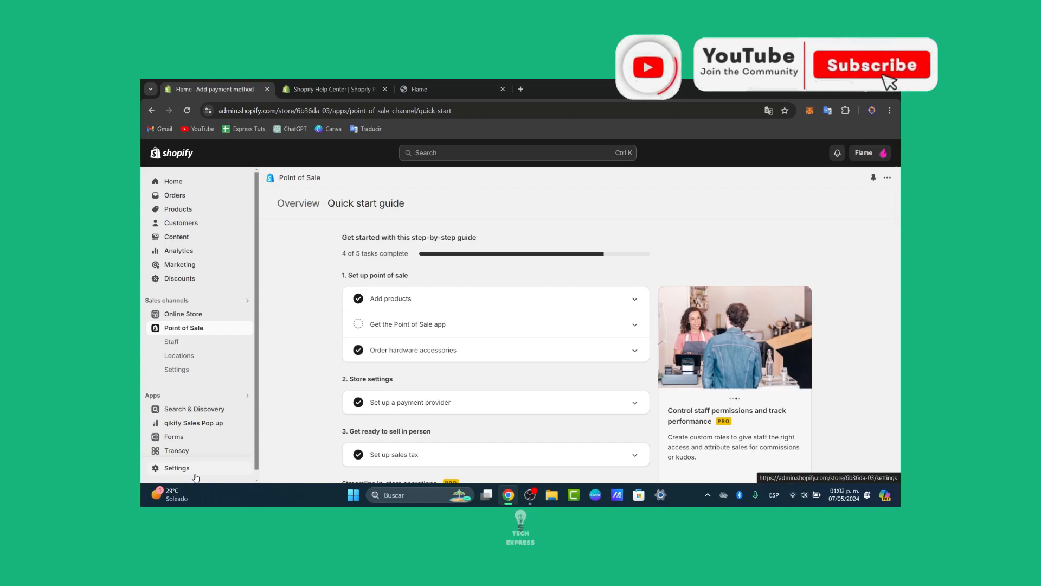
{"action": "left_click", "coordinate": [871, 64]}
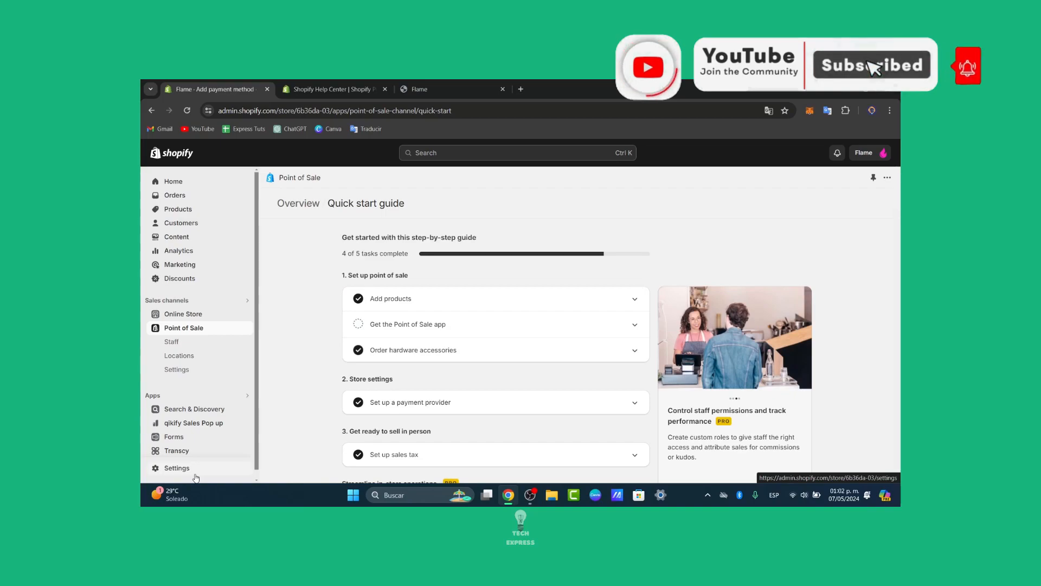